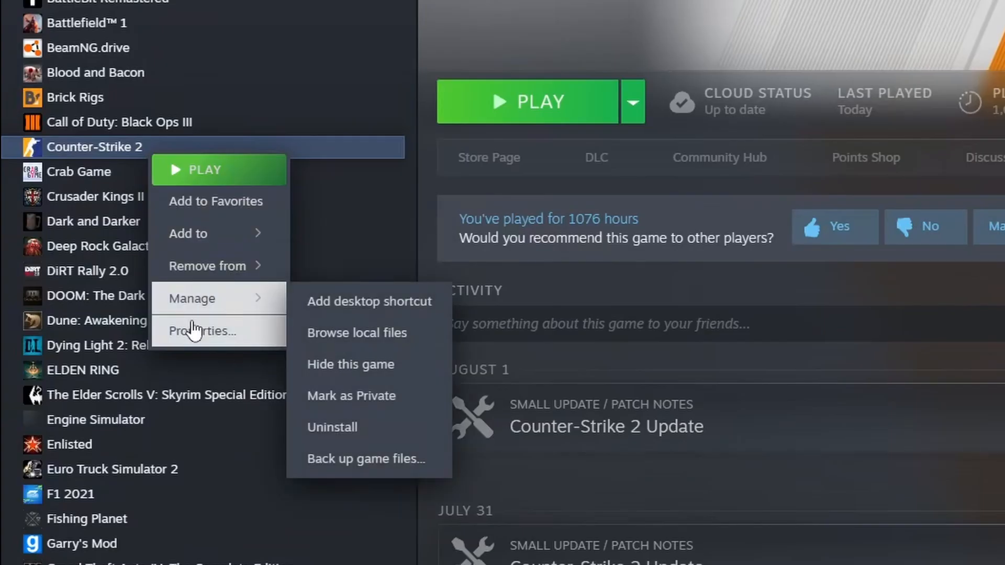
Open Counter-Strike 2's properties to set its Beta Participation to None.
{"action": "left_click", "coordinate": [201, 331]}
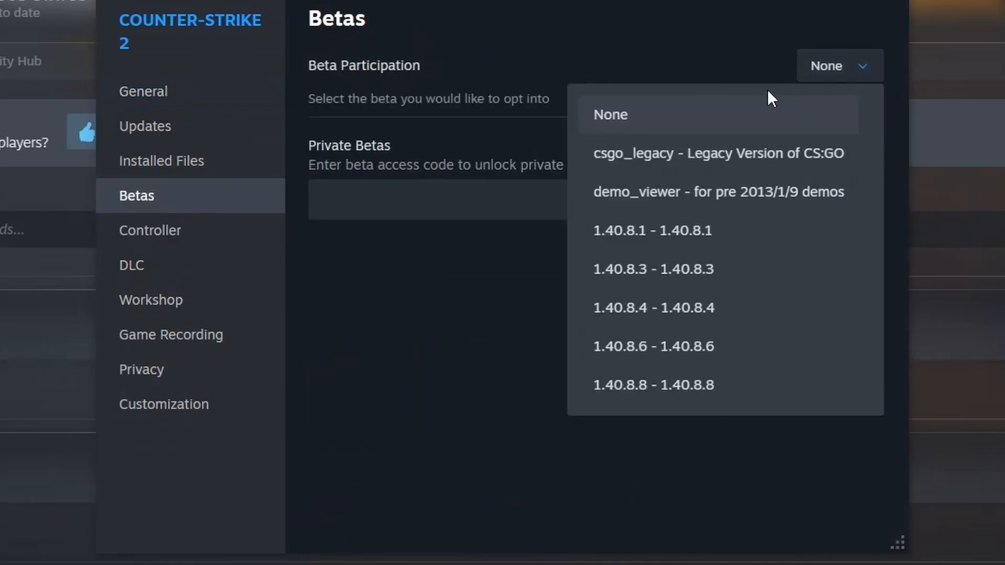
{"action": "mouse_move", "coordinate": [616, 128]}
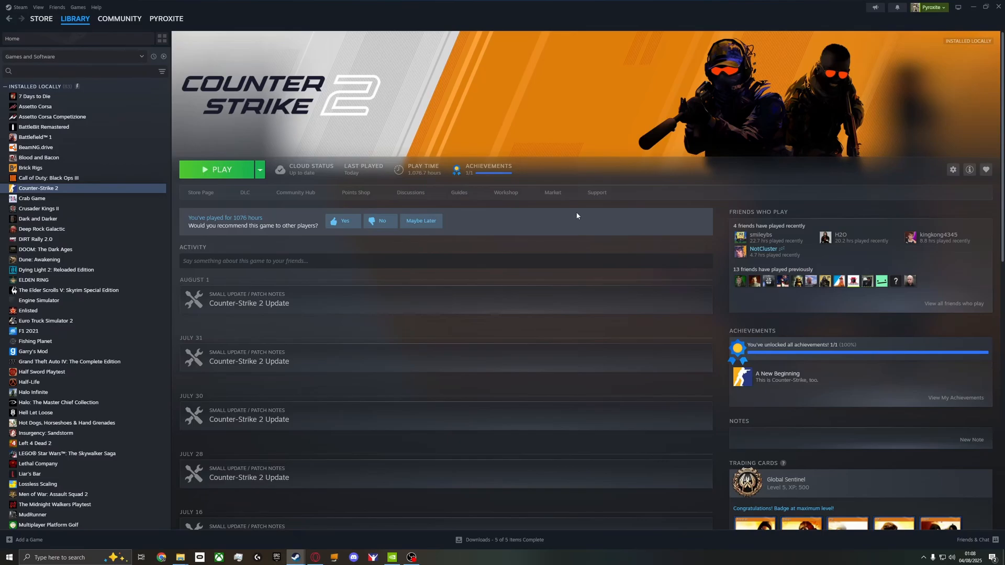
Go to Manage 3D settings and bring up the Shader Cache Size choices.
{"action": "left_click", "coordinate": [391, 557]}
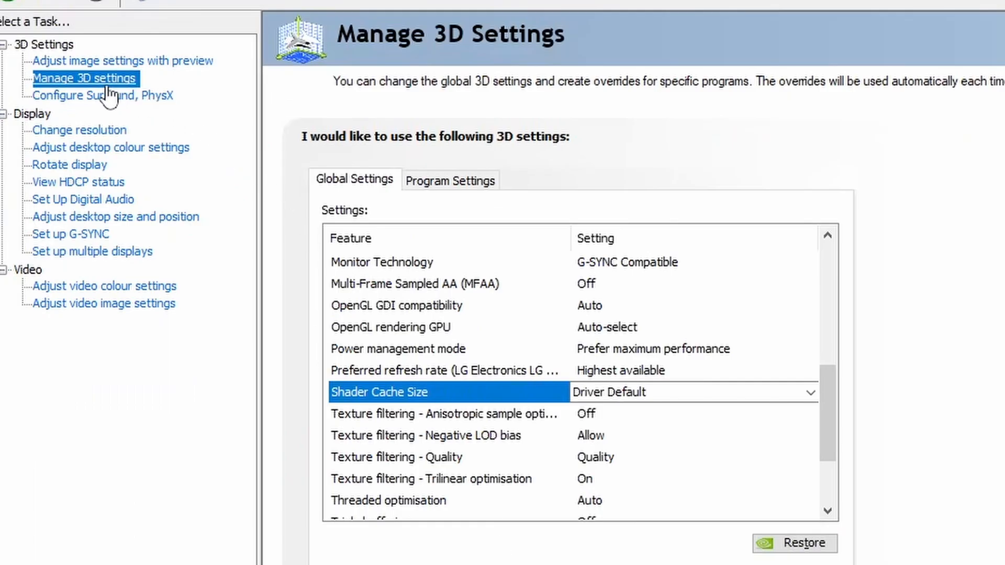
{"action": "mouse_move", "coordinate": [400, 420]}
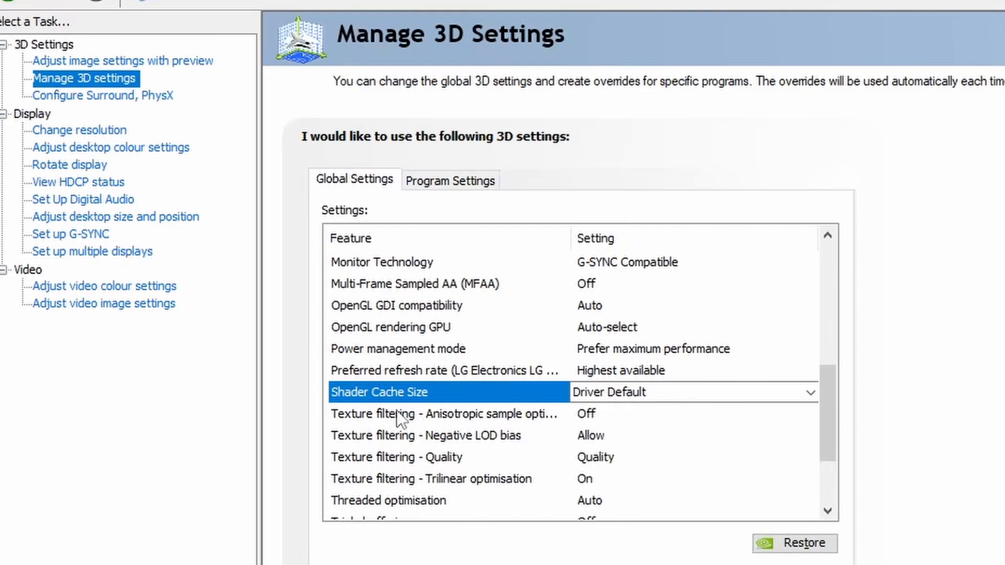
{"action": "mouse_move", "coordinate": [423, 403]}
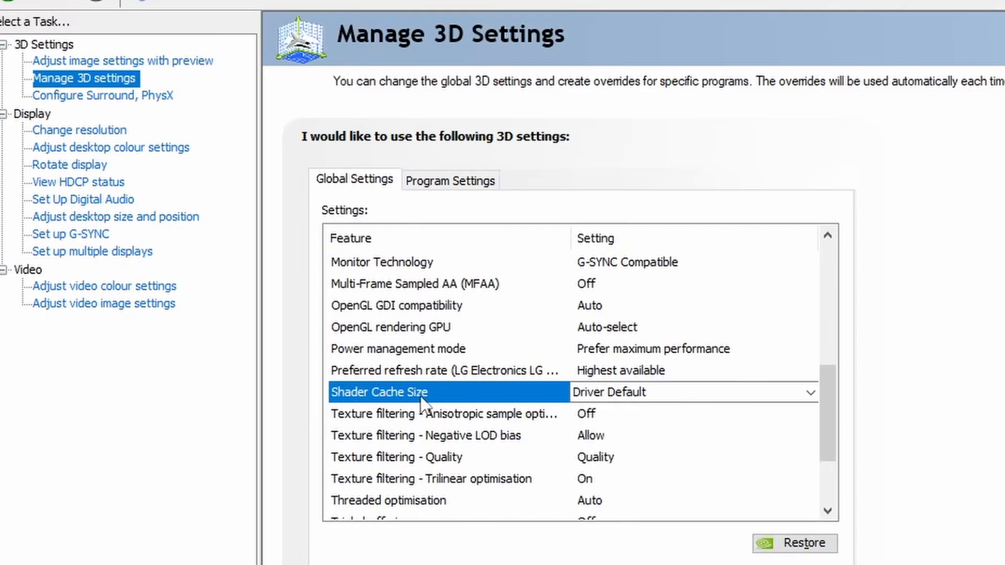
{"action": "left_click", "coordinate": [810, 392]}
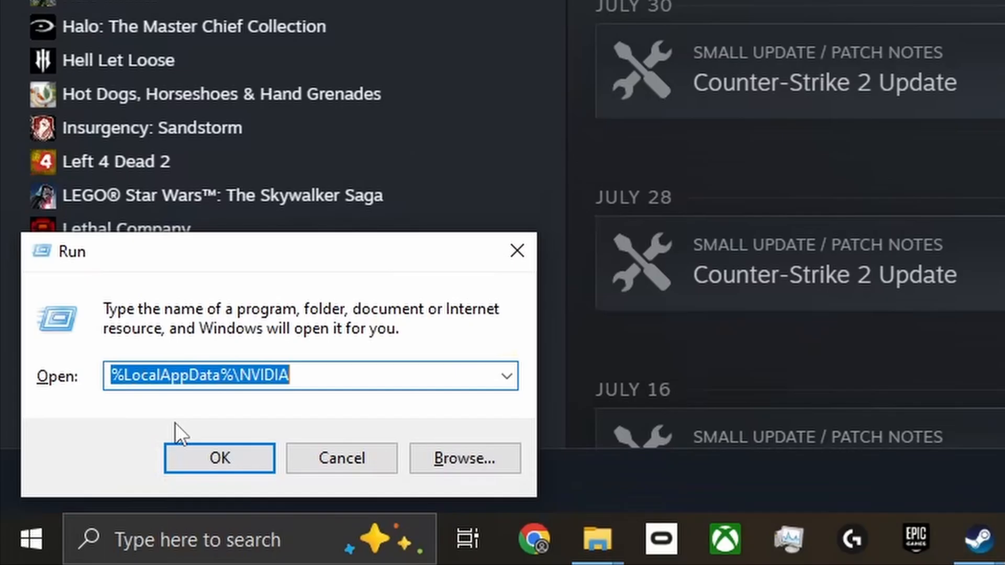
Delete DXCache, GLCache and logs from the %LocalAppData%\NVIDIA folder.
{"action": "left_click", "coordinate": [220, 457]}
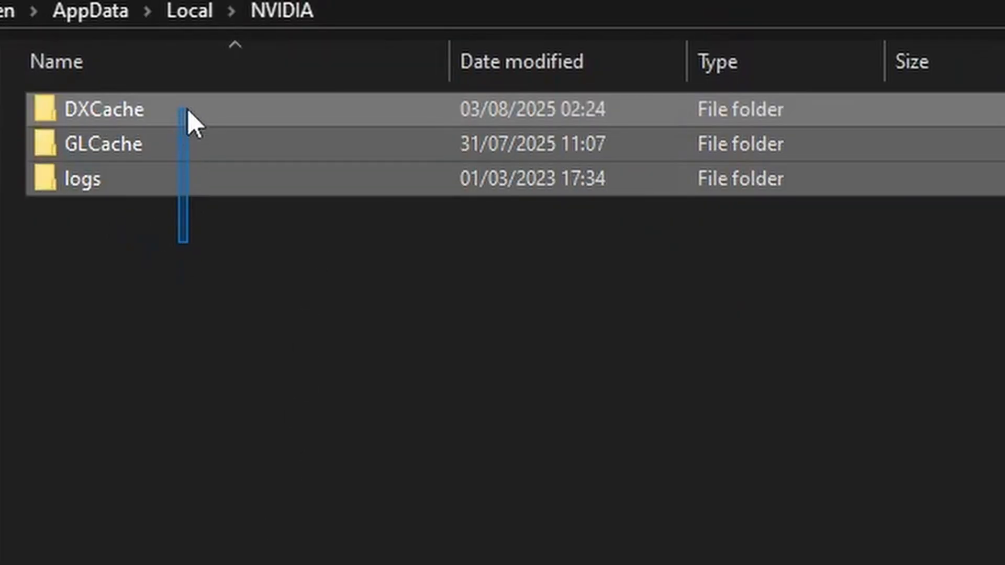
{"action": "right_click", "coordinate": [82, 178]}
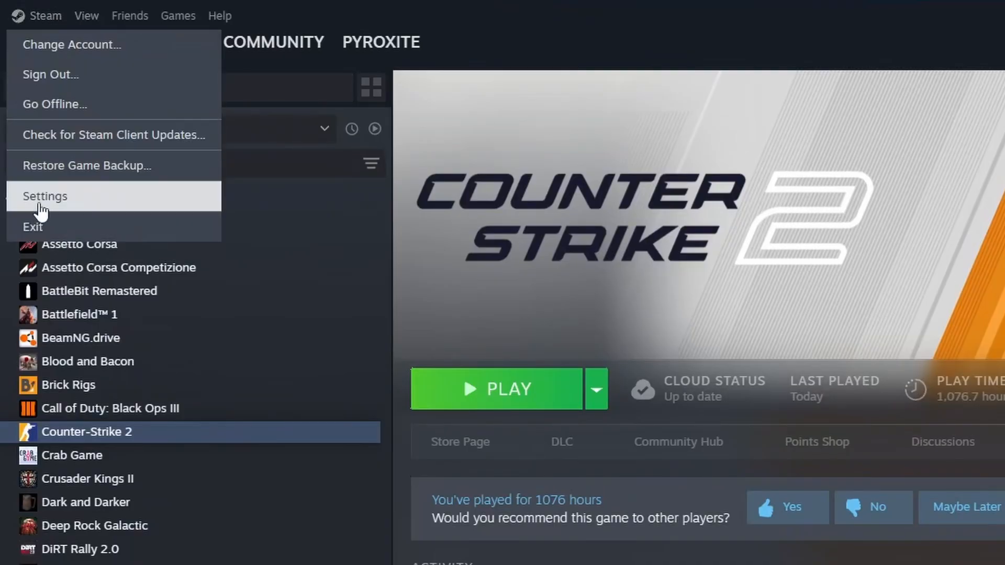
Browse from Steam's Storage settings to shadercache\730 and select all its cache folders.
{"action": "left_click", "coordinate": [45, 197]}
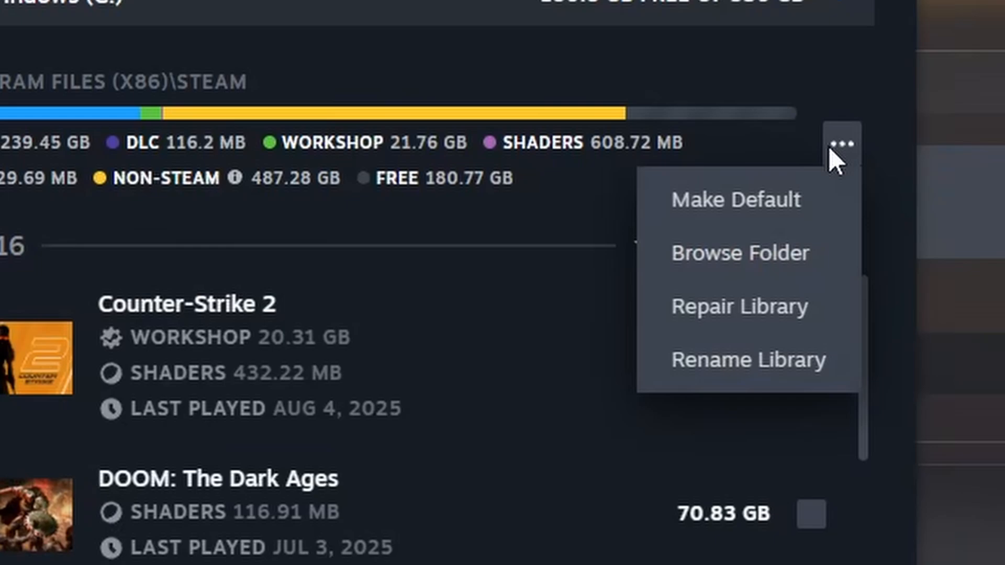
{"action": "mouse_move", "coordinate": [762, 269]}
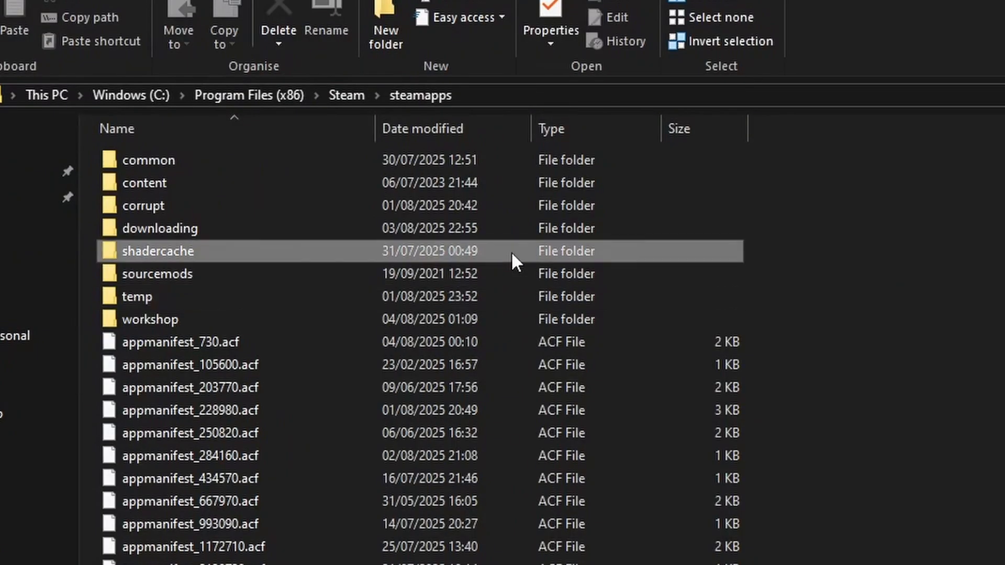
{"action": "double_click", "coordinate": [157, 250]}
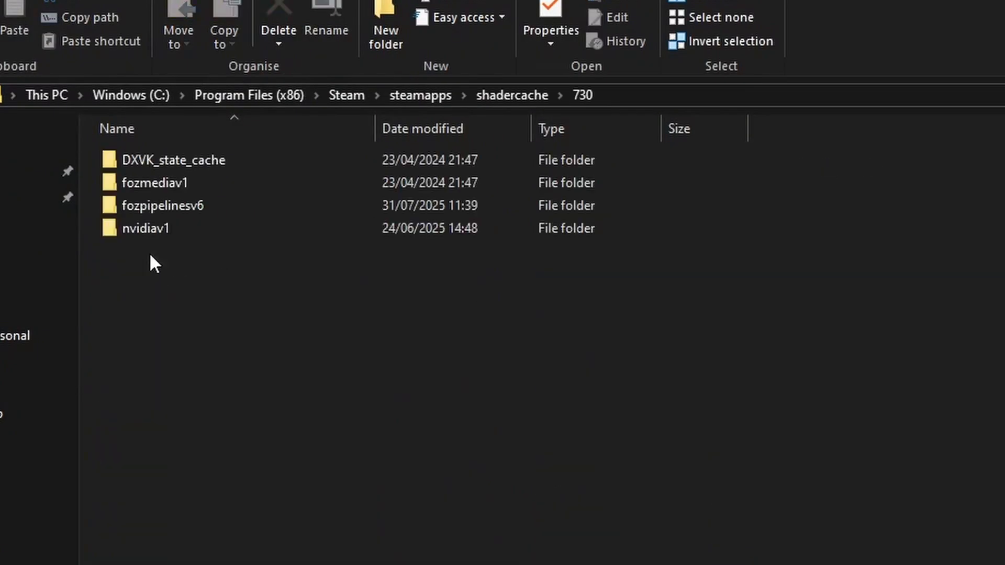
{"action": "key", "text": "ctrl+a"}
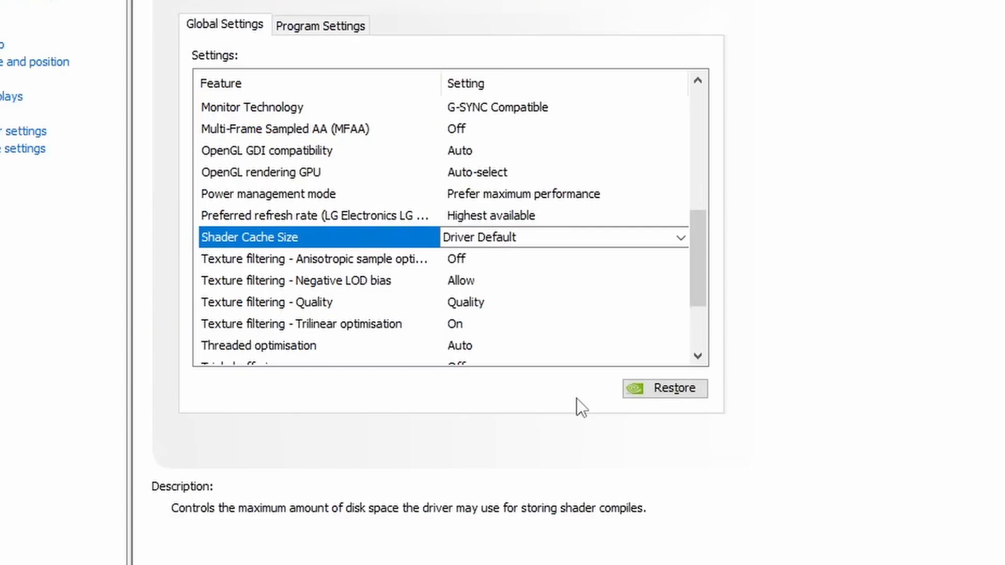
Switch Shader Cache Size to a different value, close Explorer, and launch Counter-Strike 2.
{"action": "left_click", "coordinate": [680, 237]}
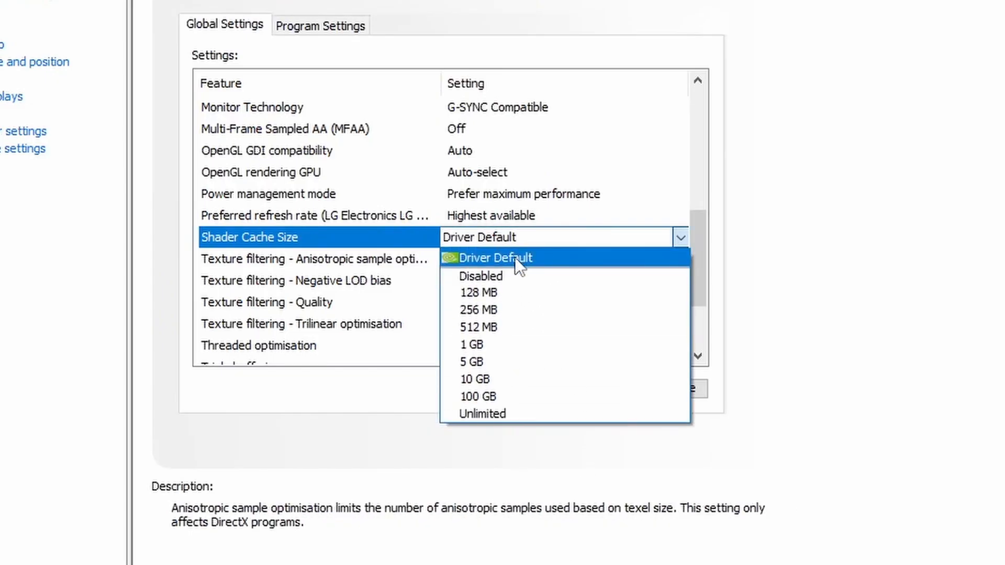
{"action": "left_click", "coordinate": [494, 258]}
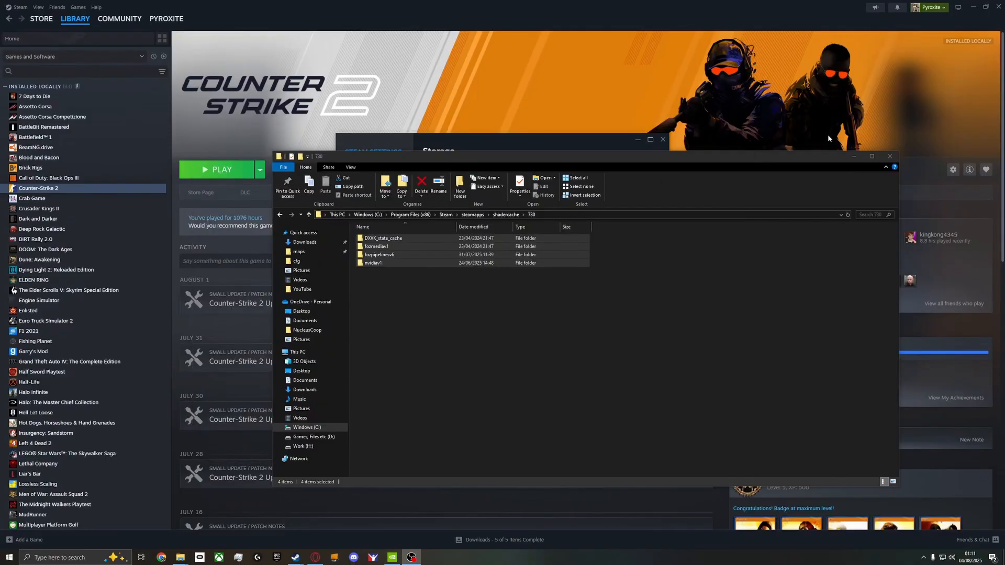
{"action": "left_click", "coordinate": [638, 140]}
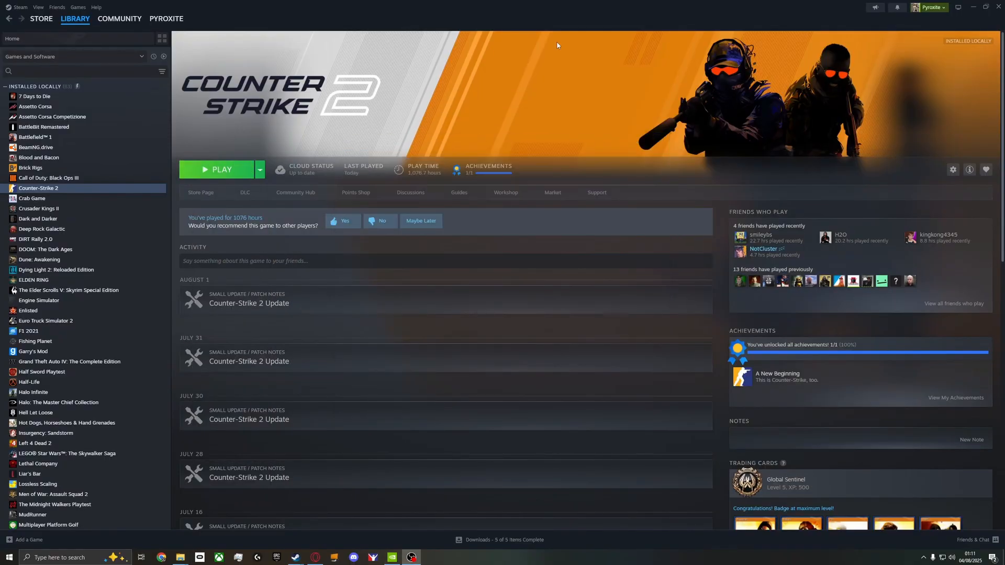
{"action": "mouse_move", "coordinate": [557, 45]}
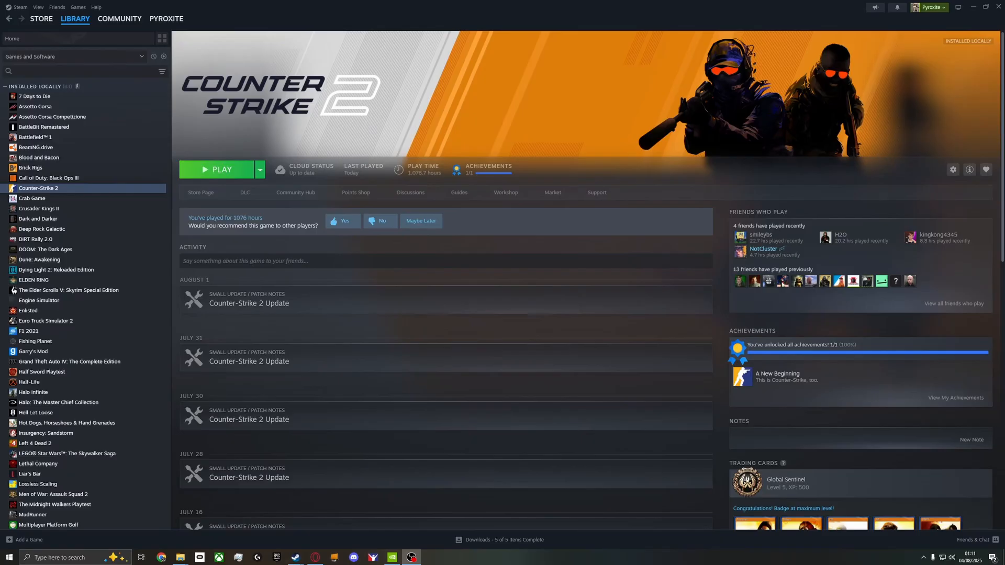
{"action": "left_click", "coordinate": [220, 169]}
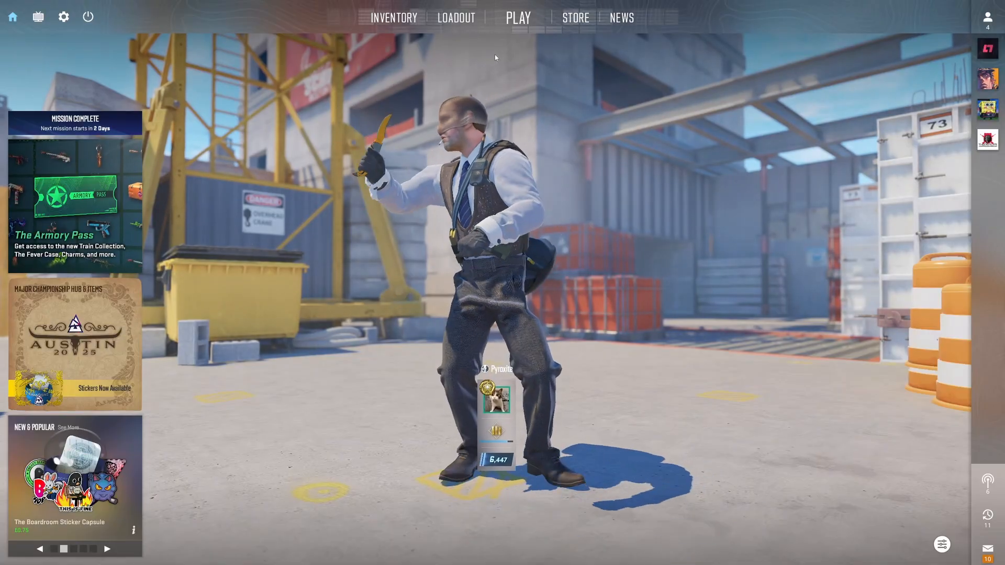
Browse the Play menu's Competitive, Deathmatch and Workshop Maps groups.
{"action": "left_click", "coordinate": [518, 17]}
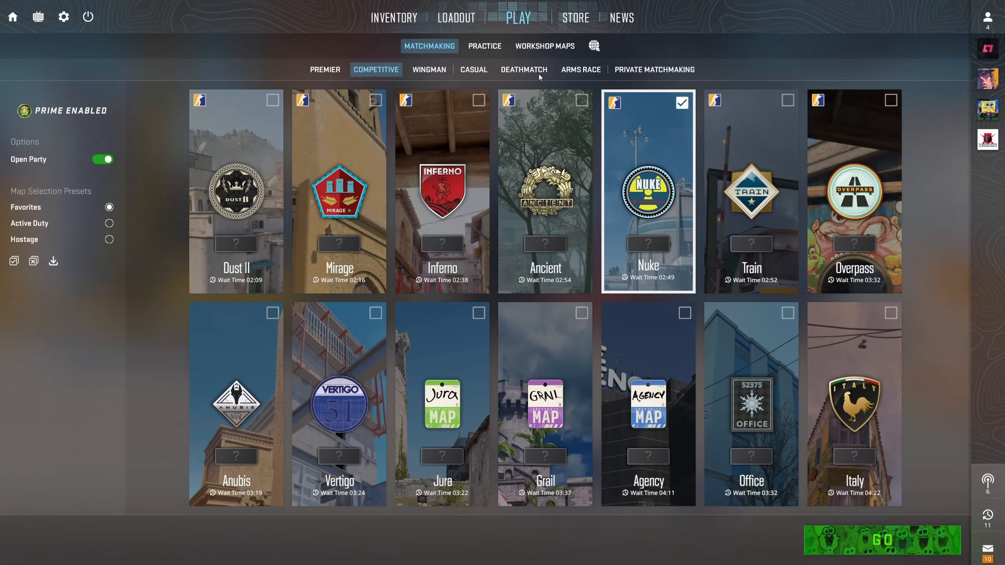
{"action": "left_click", "coordinate": [523, 69]}
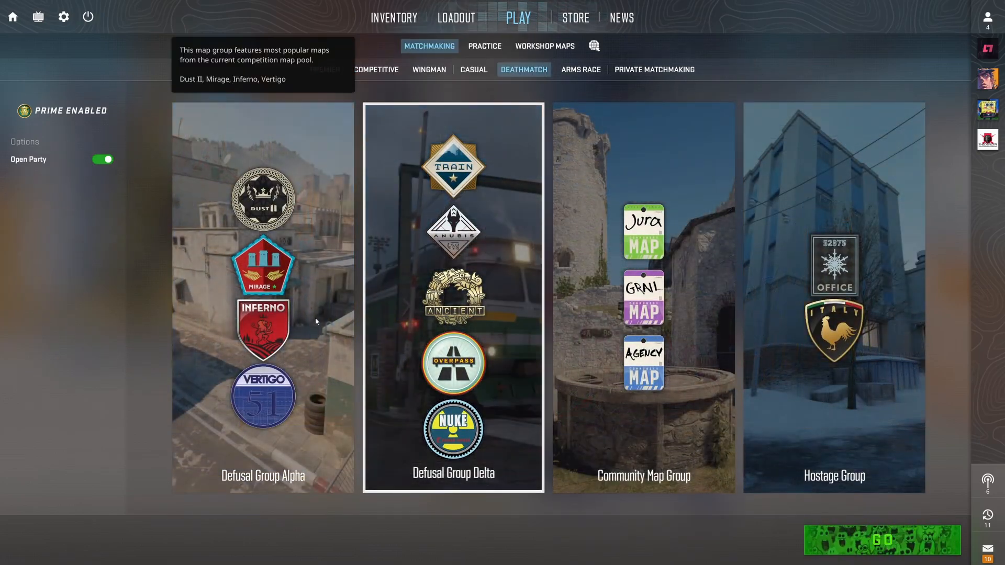
{"action": "left_click", "coordinate": [544, 46]}
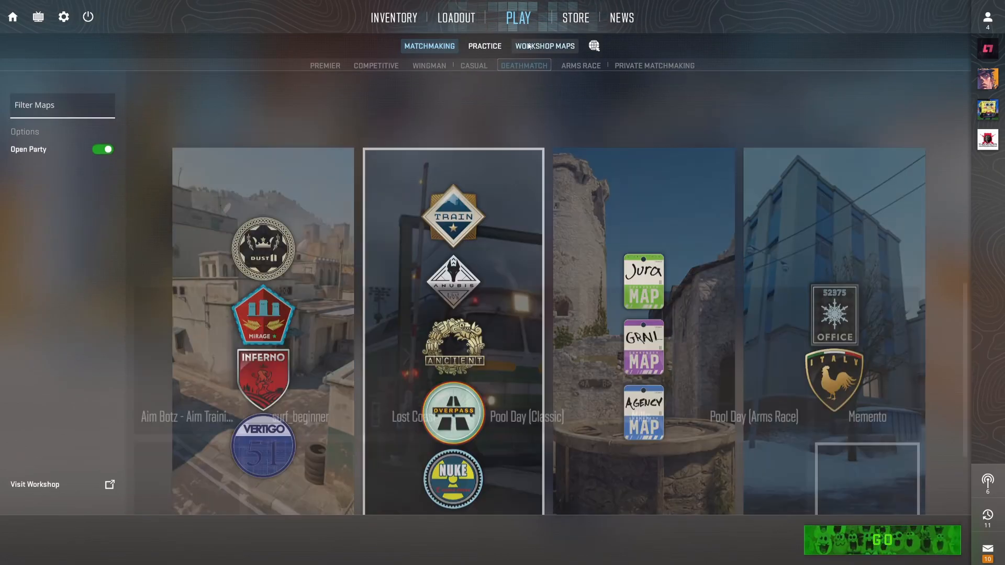
Scroll Workshop Maps to the CS2 FPS Benchmark tile, select it, and return home.
{"action": "left_click", "coordinate": [543, 45]}
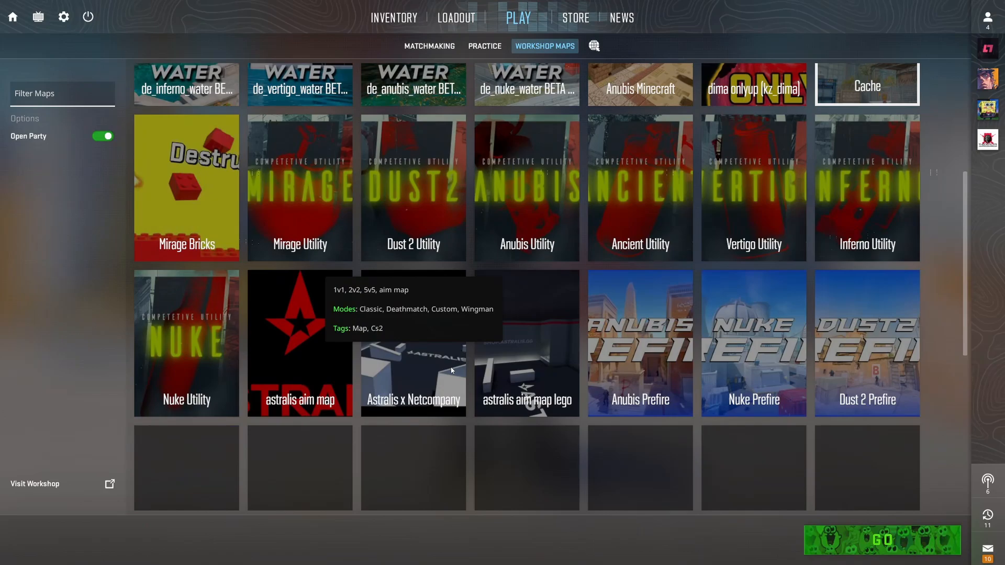
{"action": "scroll", "scroll_direction": "down", "scroll_amount": 3}
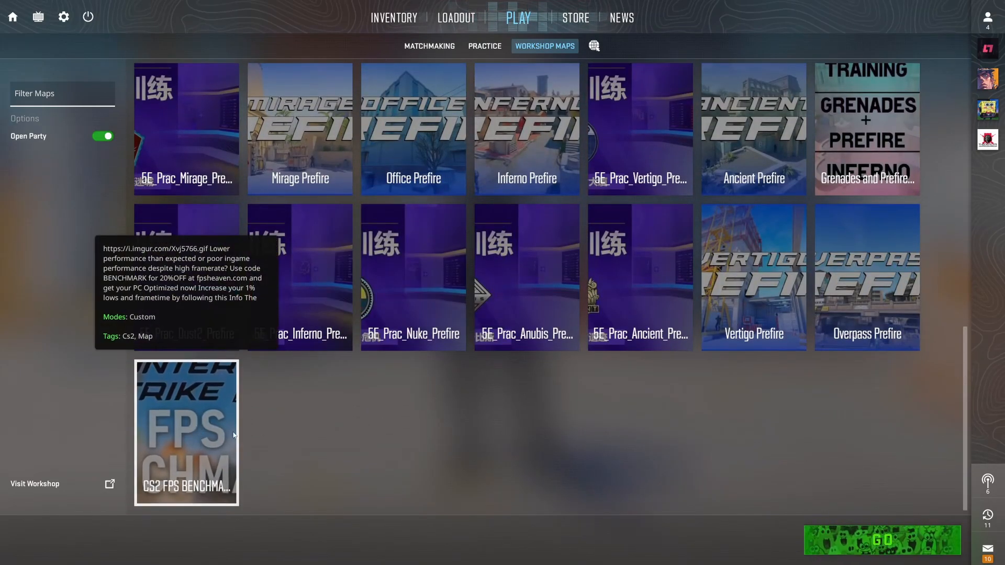
{"action": "mouse_move", "coordinate": [208, 431]}
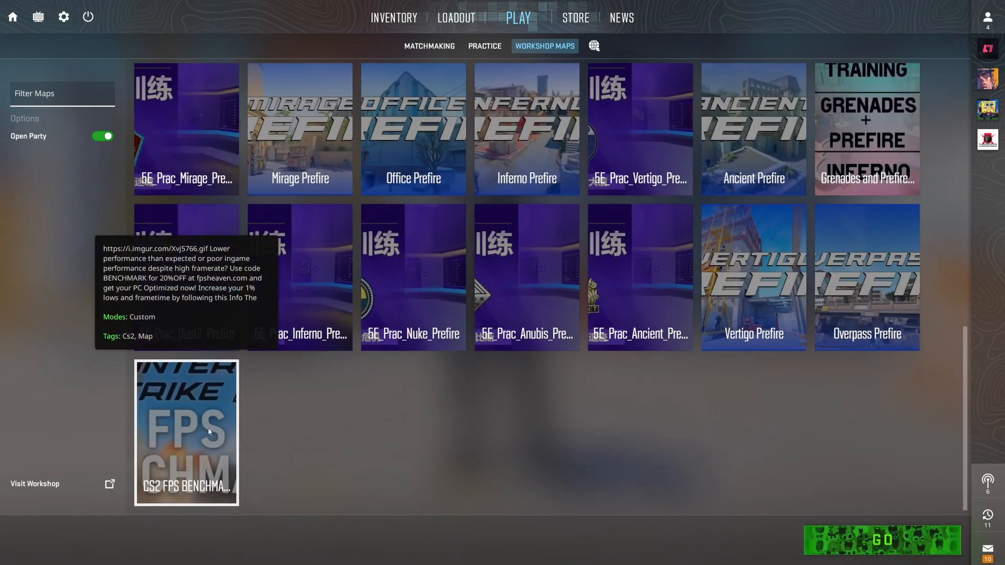
{"action": "mouse_move", "coordinate": [166, 422]}
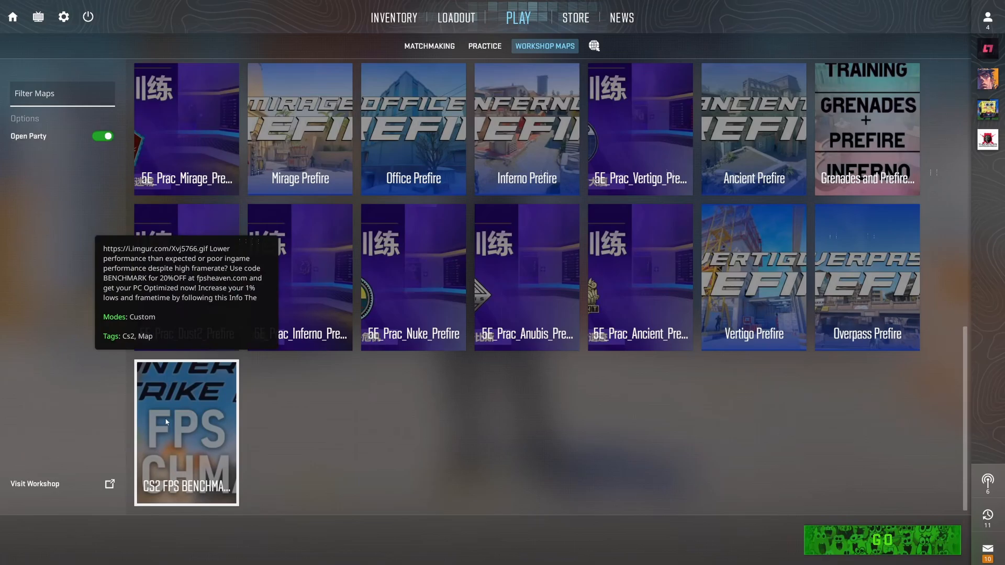
{"action": "left_click", "coordinate": [518, 17]}
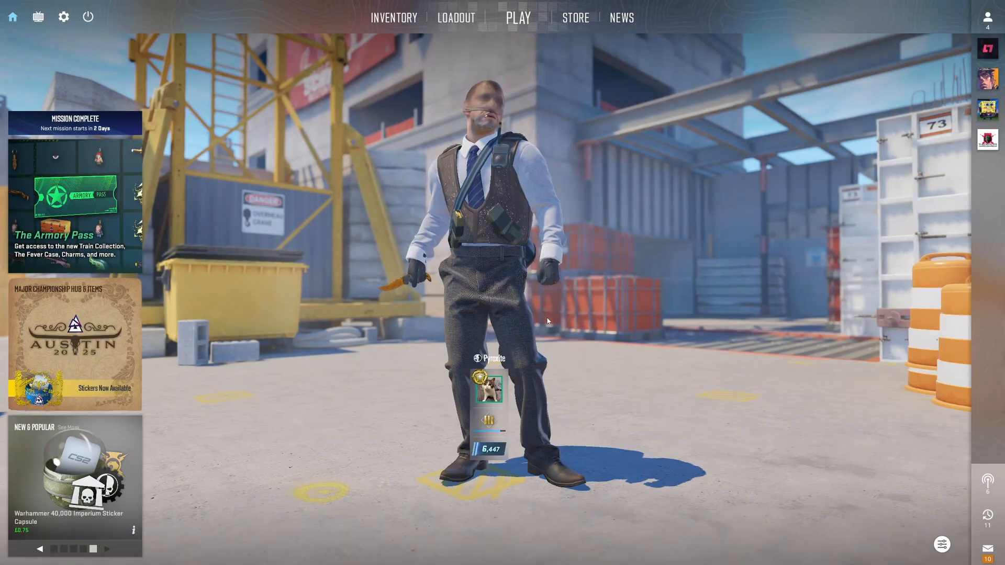
{"action": "left_click", "coordinate": [107, 548]}
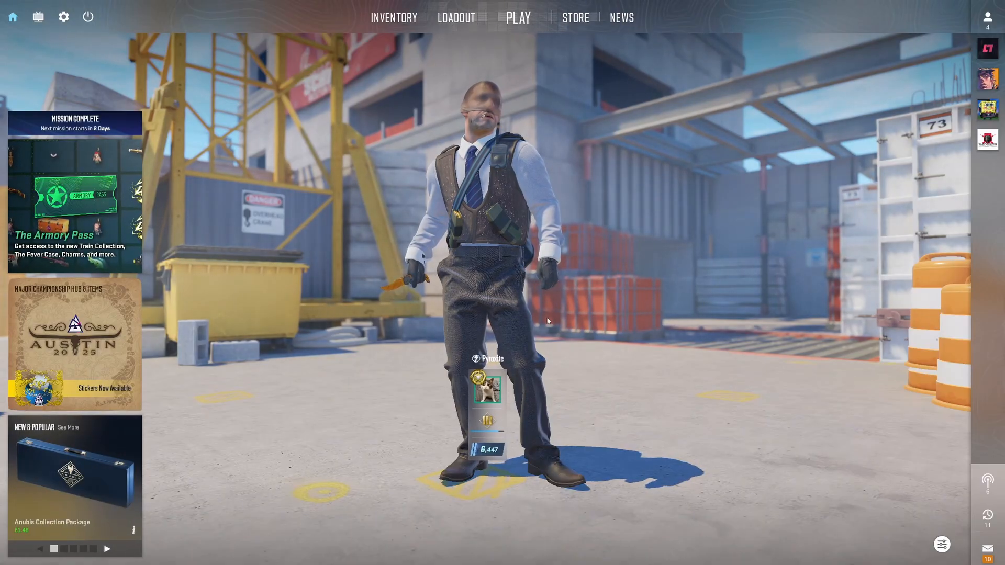